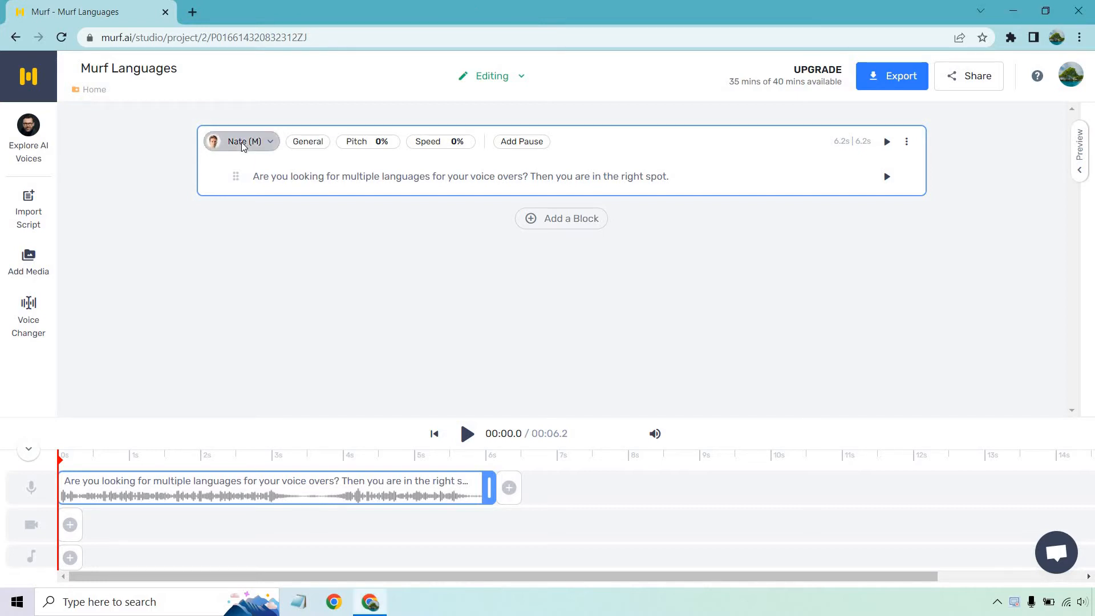
- Filter the block's voice picker to English - UK voices
left_click(240, 142)
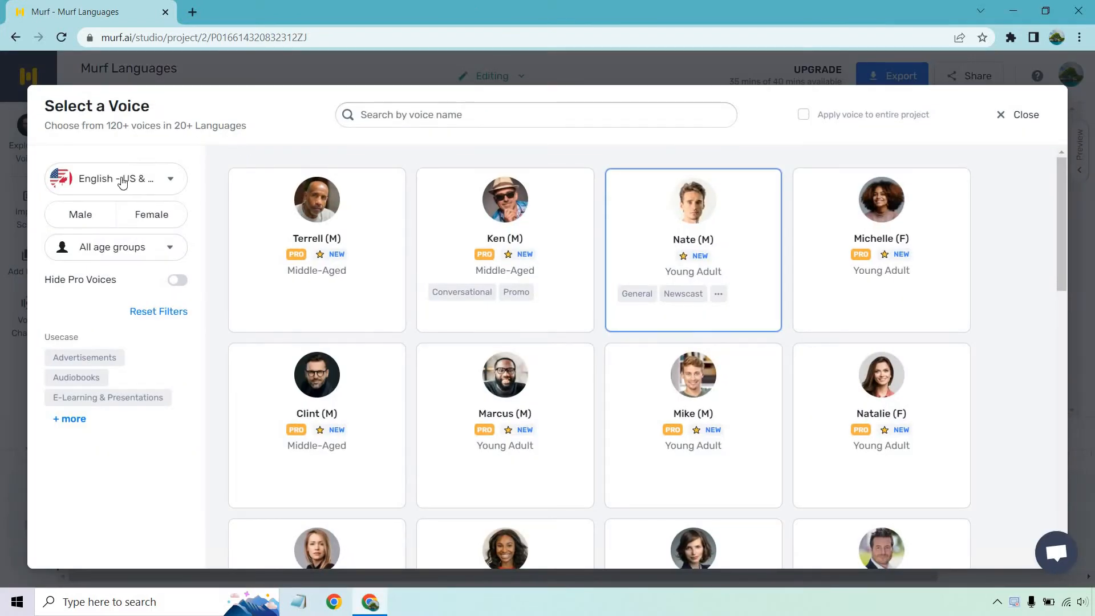
left_click(115, 178)
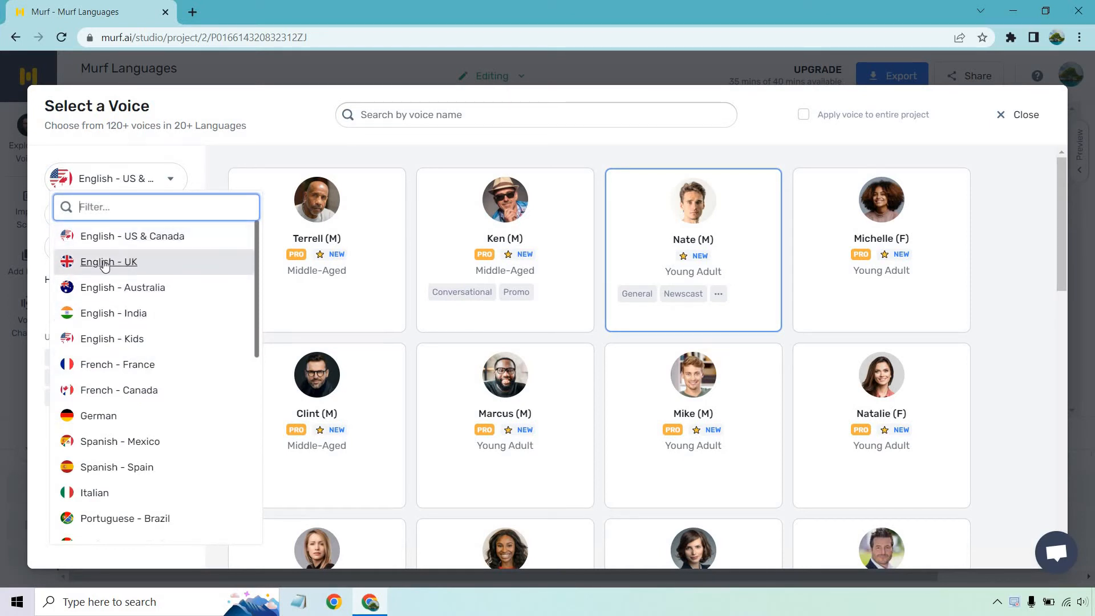
left_click(109, 261)
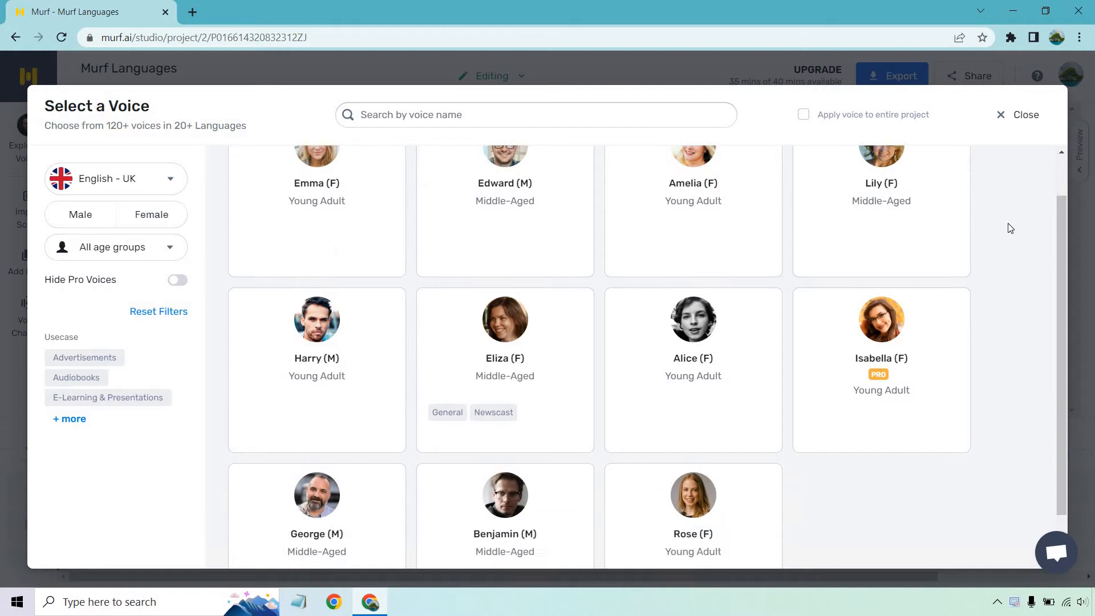
- Preview Rose's British voice sample and reopen the language list
scroll("down", 3)
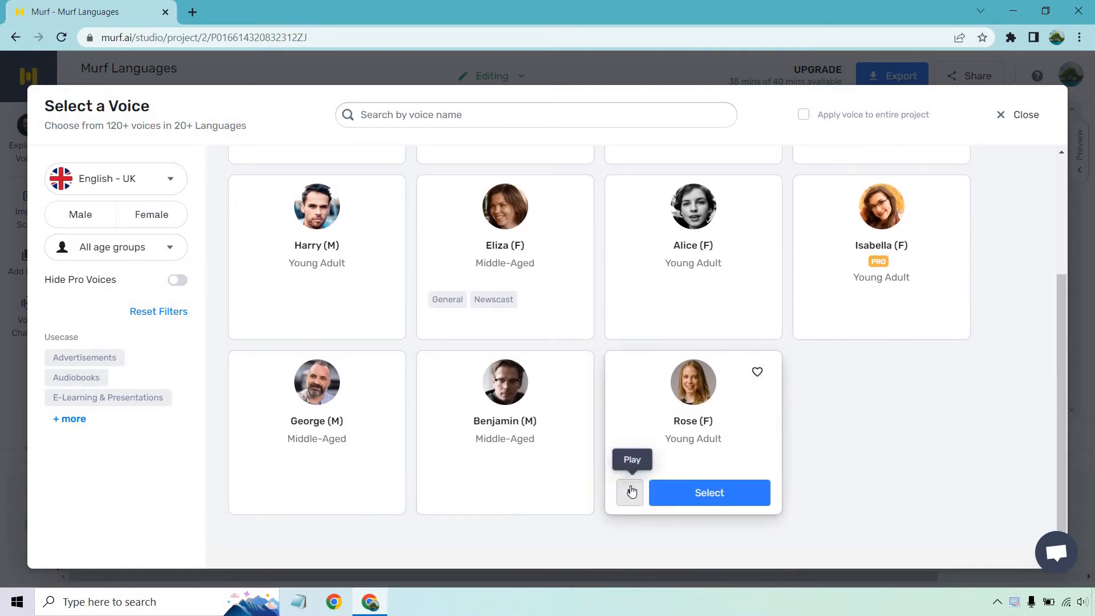
left_click(627, 493)
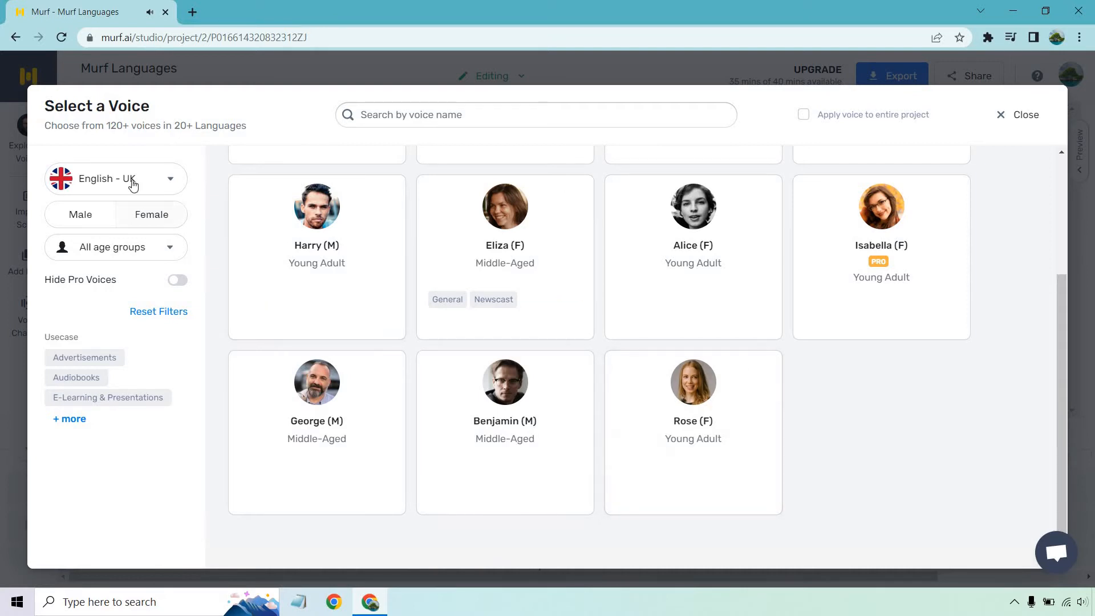
left_click(115, 178)
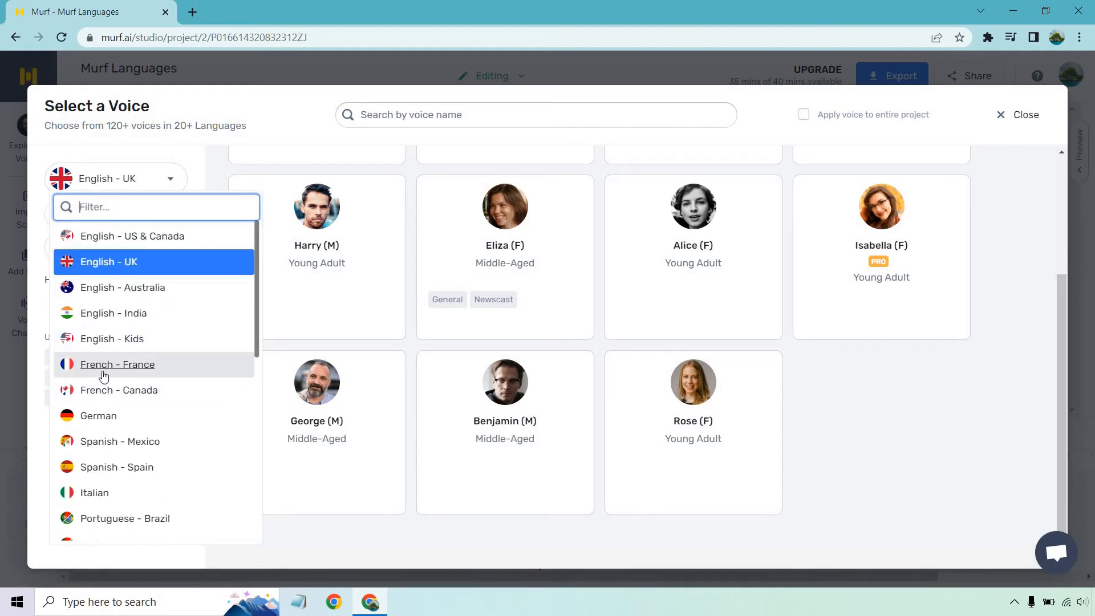
- Preview Victor from French - France, then Lena and Adele from the German voices
left_click(117, 364)
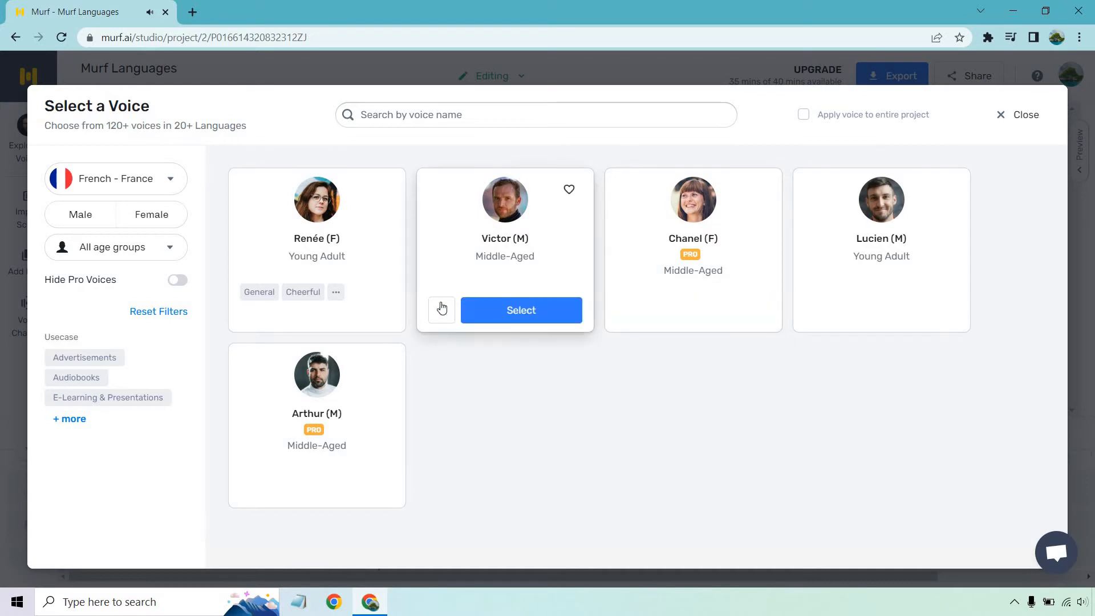
left_click(441, 310)
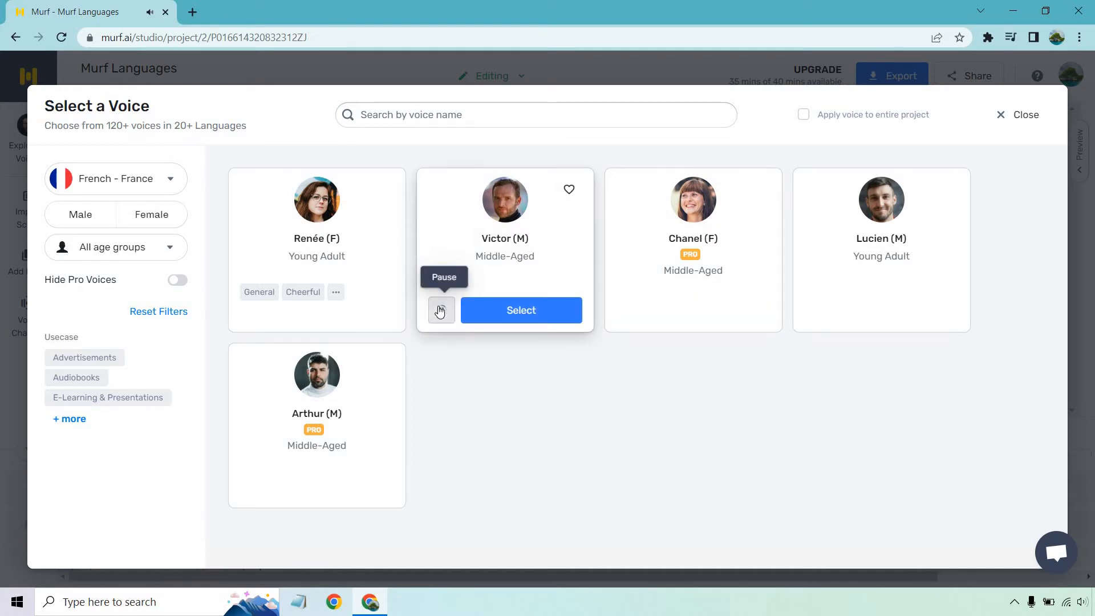
mouse_move(135, 179)
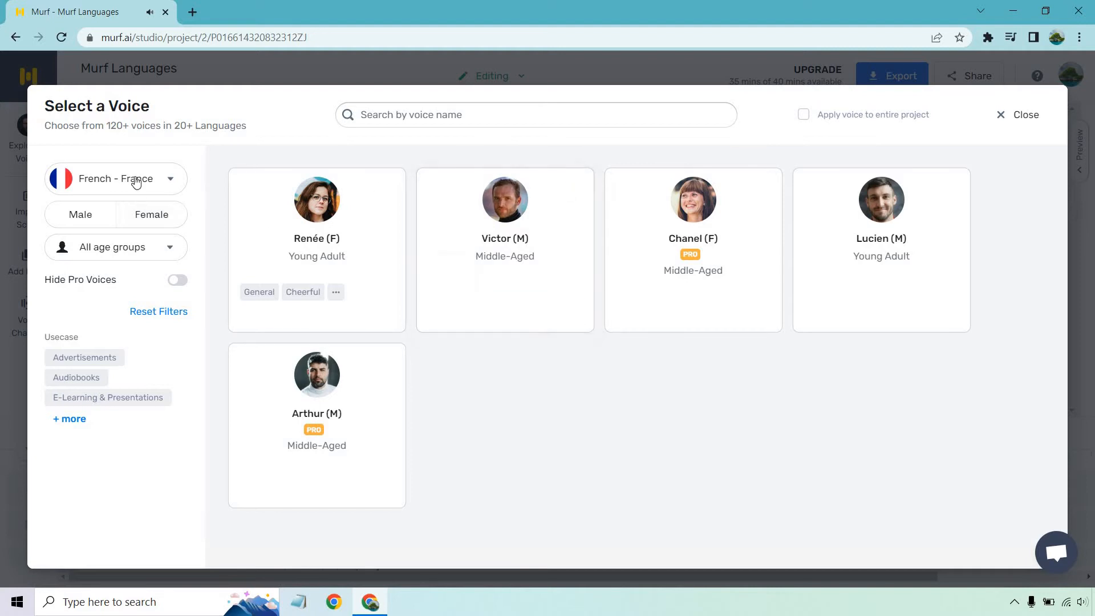
left_click(117, 178)
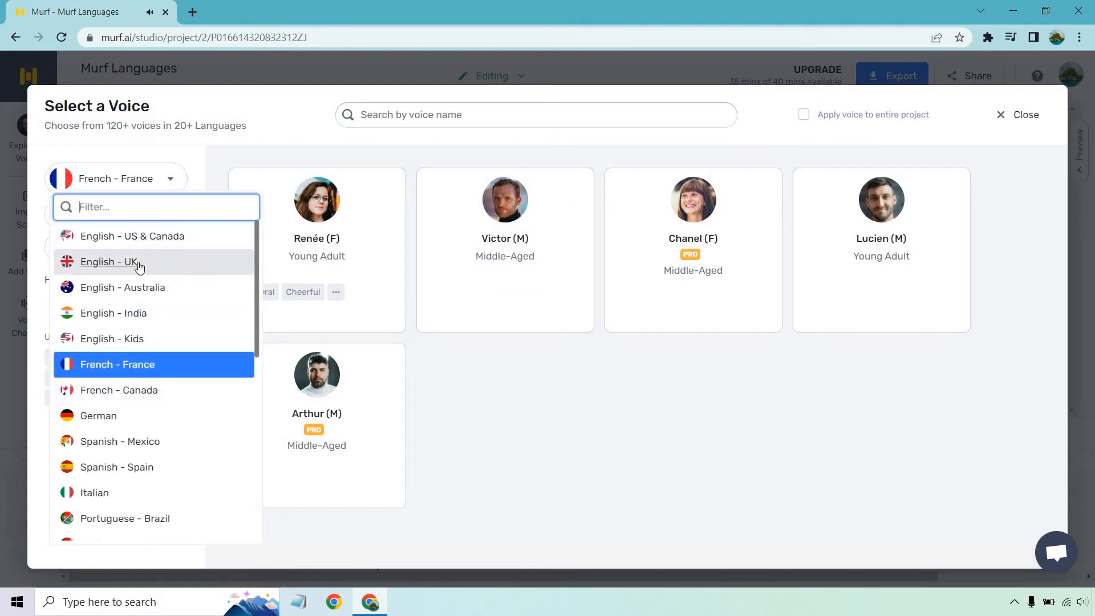
left_click(98, 415)
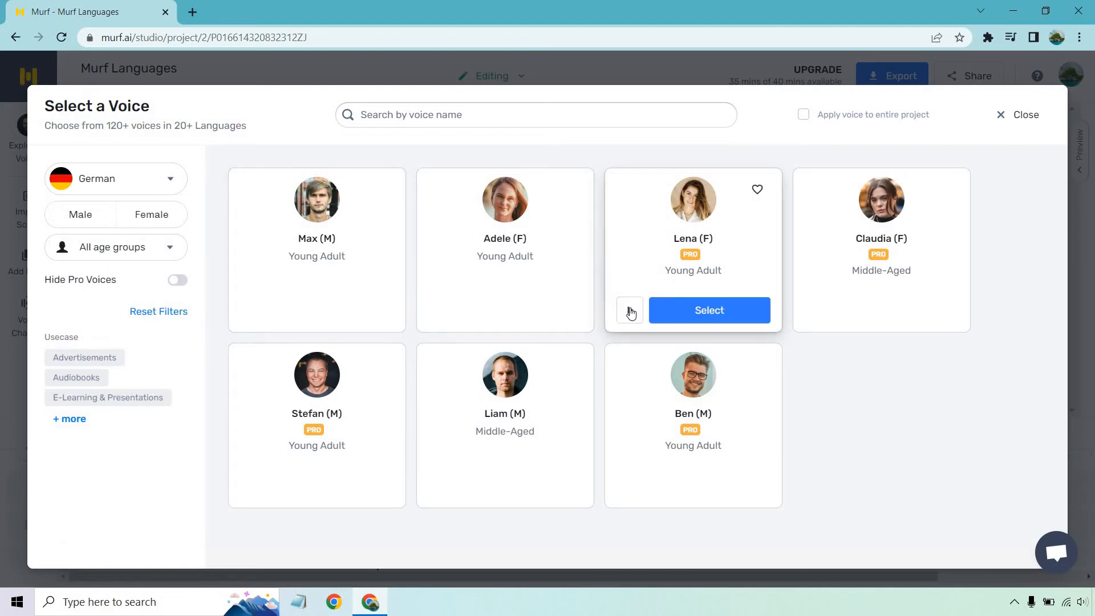
left_click(629, 311)
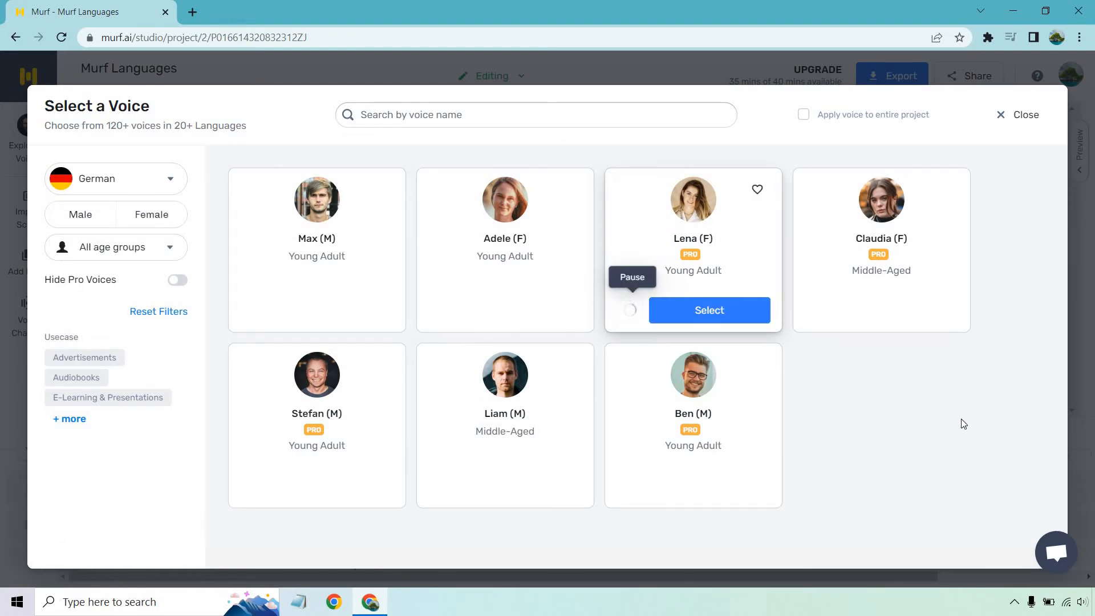
left_click(628, 311)
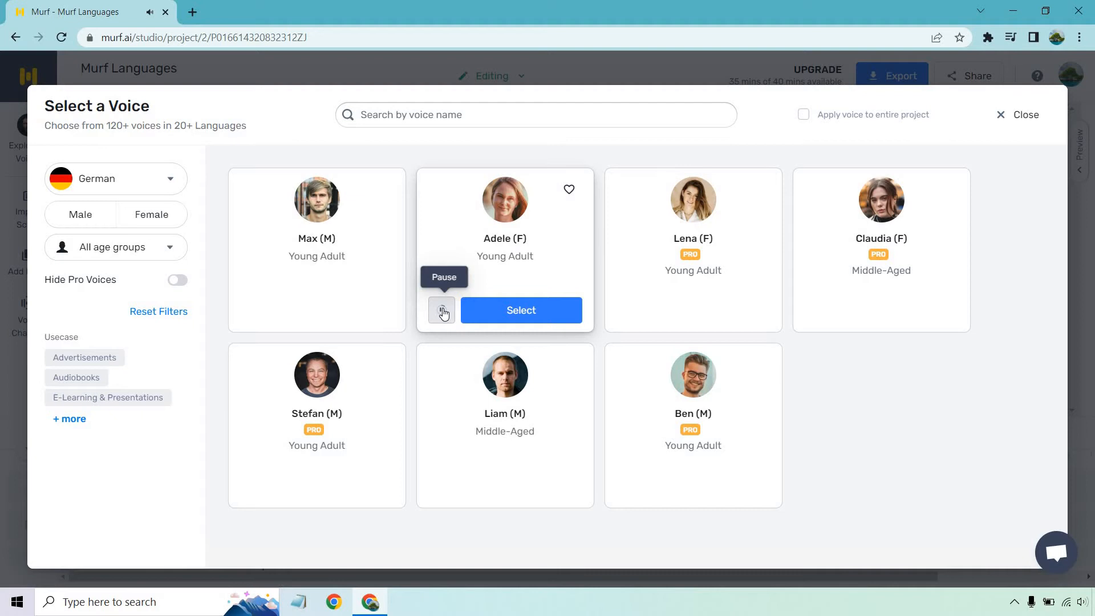
- Switch to Spanish - Spain voices and preview Rosalyn's sample
left_click(115, 178)
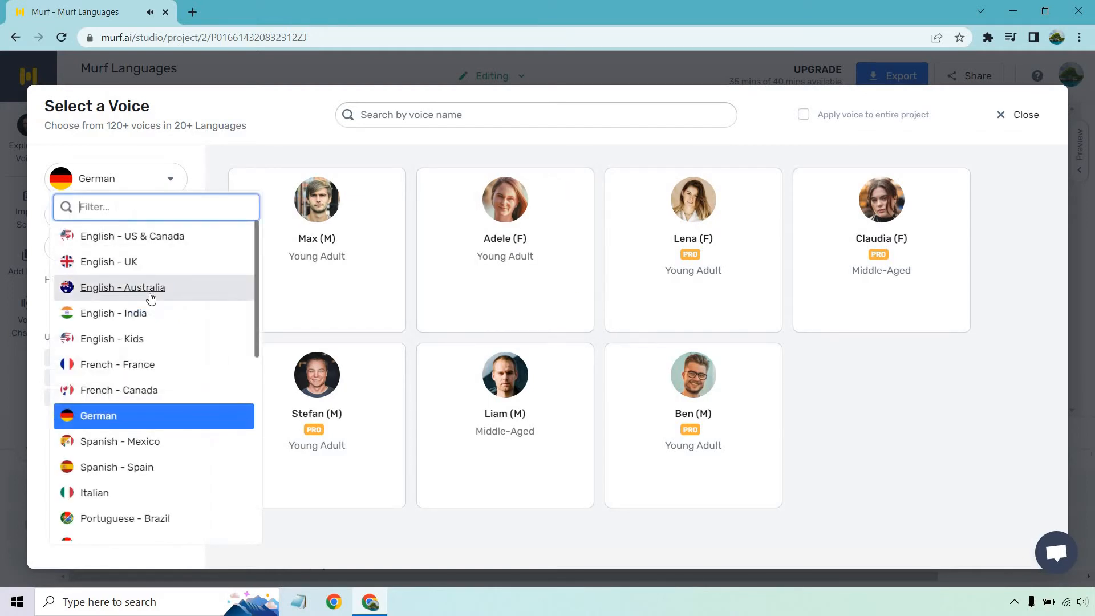
scroll("down", 3)
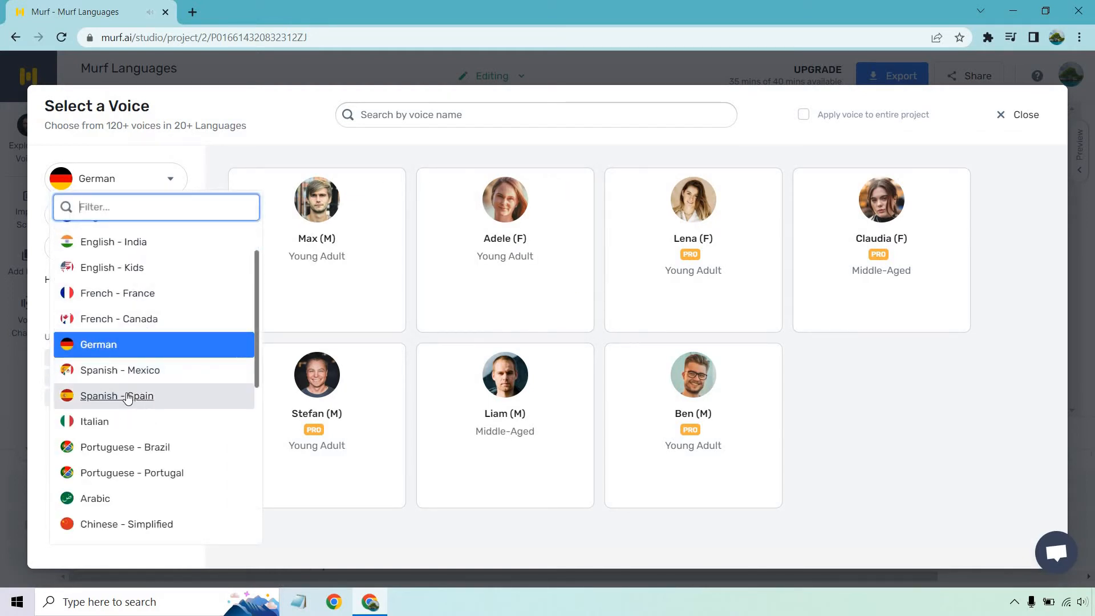
left_click(116, 396)
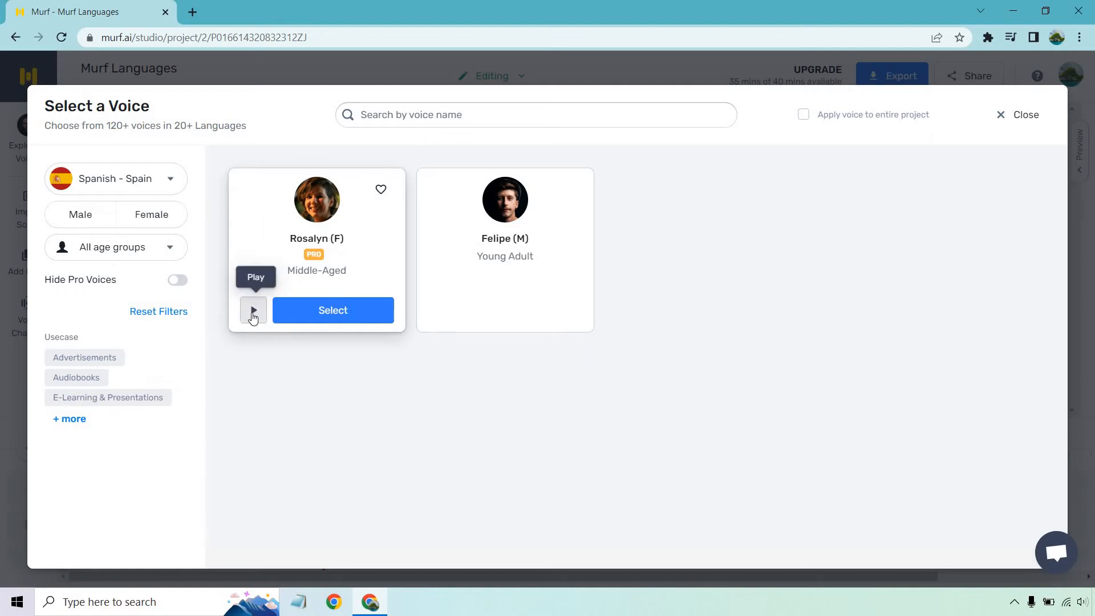
left_click(253, 310)
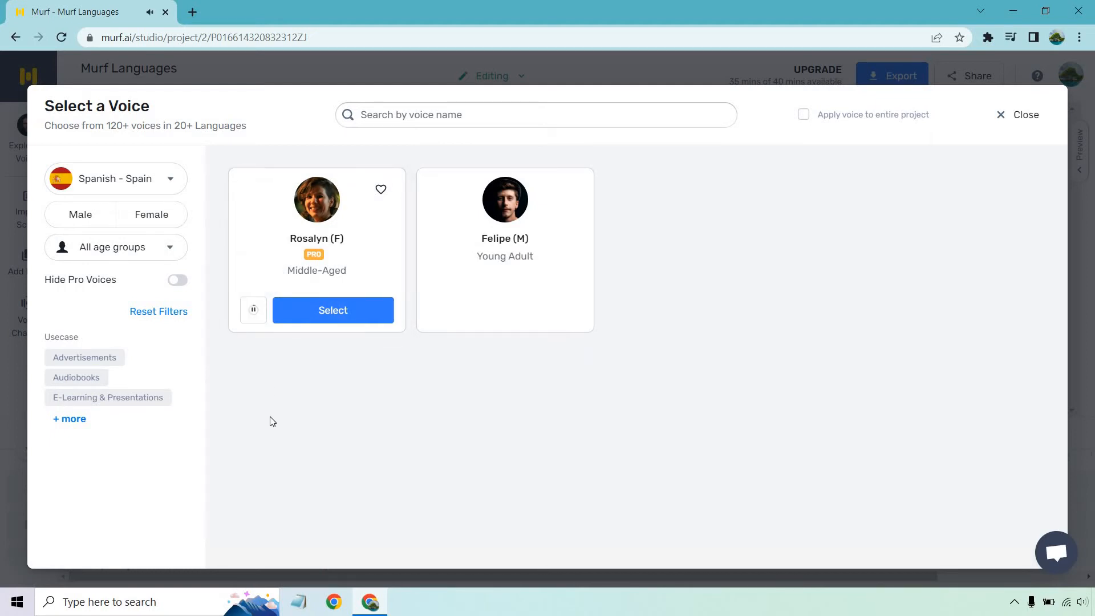
mouse_move(268, 417)
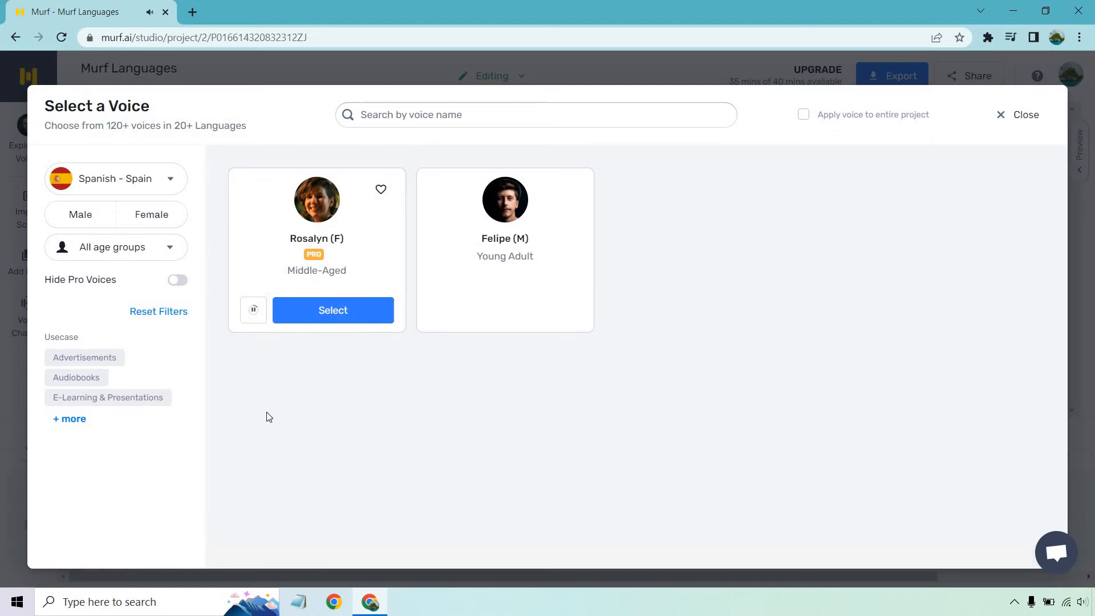
left_click(254, 309)
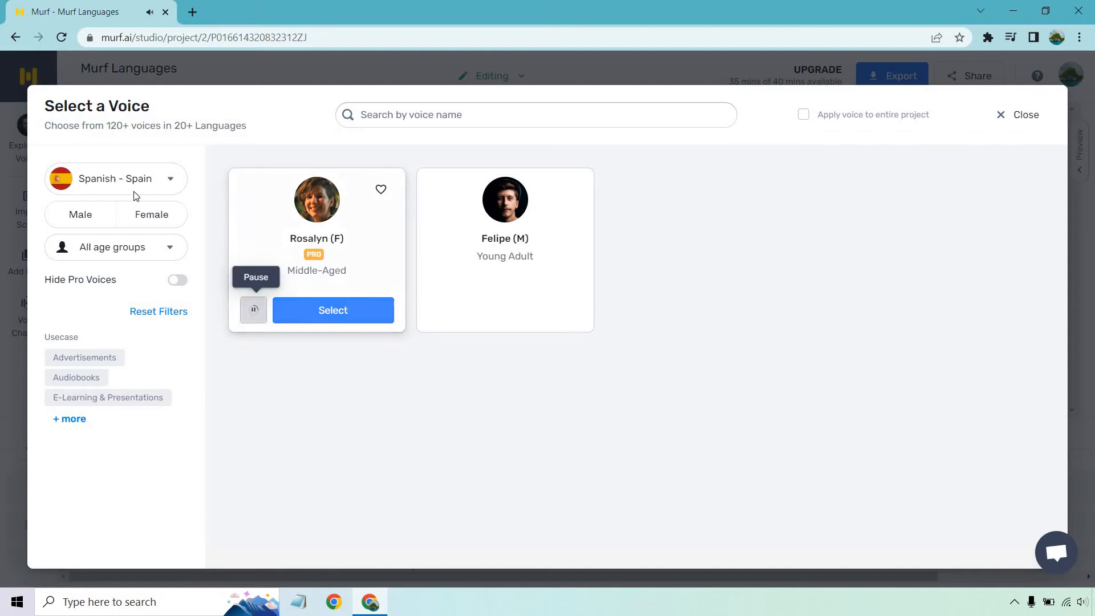
- Show the Italian voices and preview Giovanni's sample
left_click(115, 178)
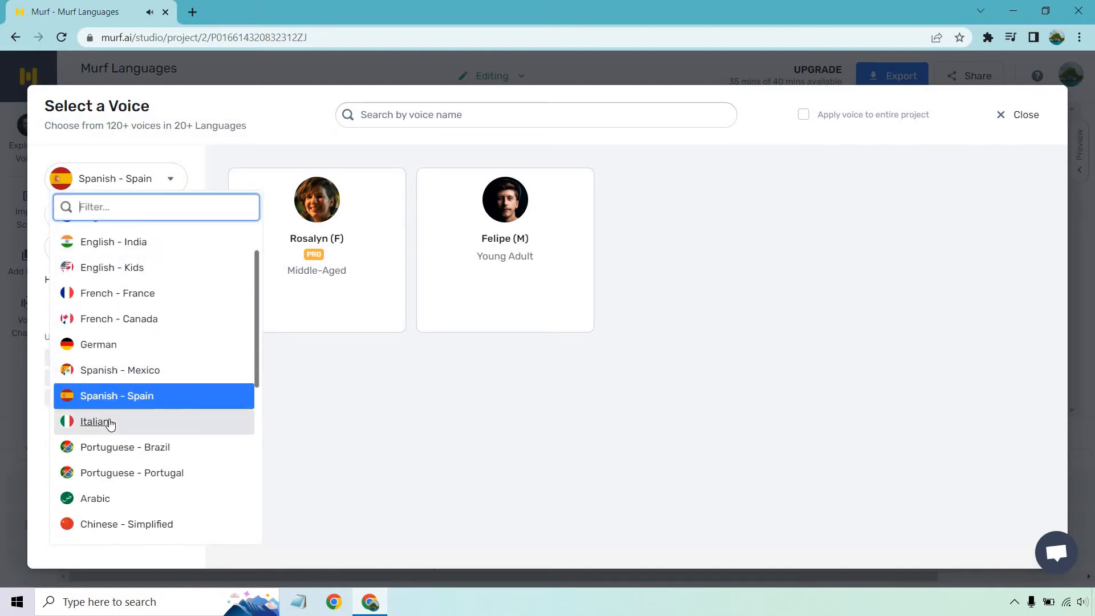
left_click(92, 422)
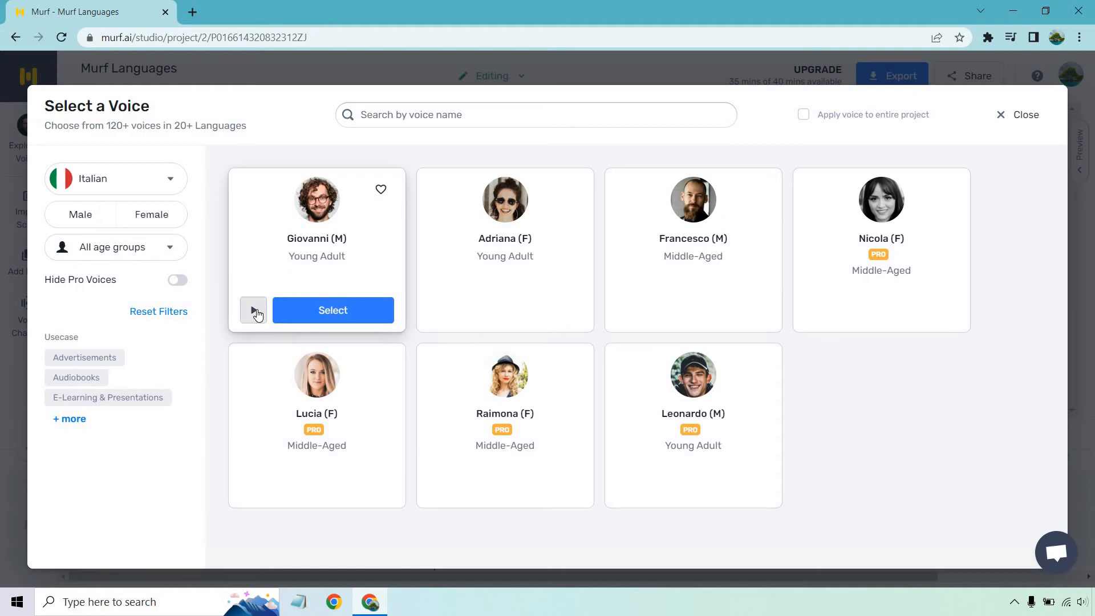
left_click(253, 311)
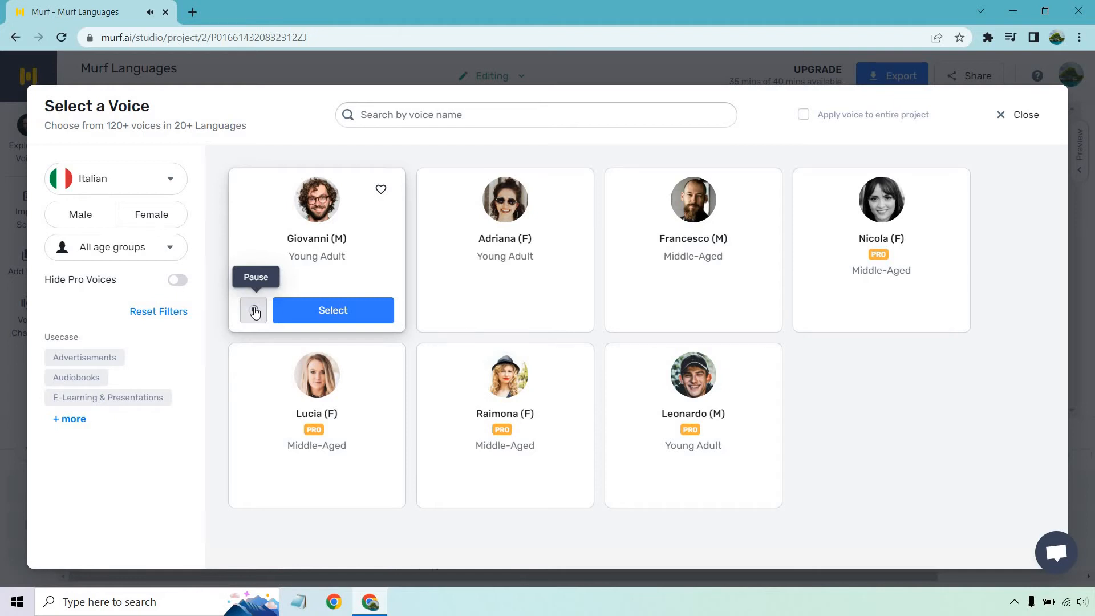
left_click(115, 178)
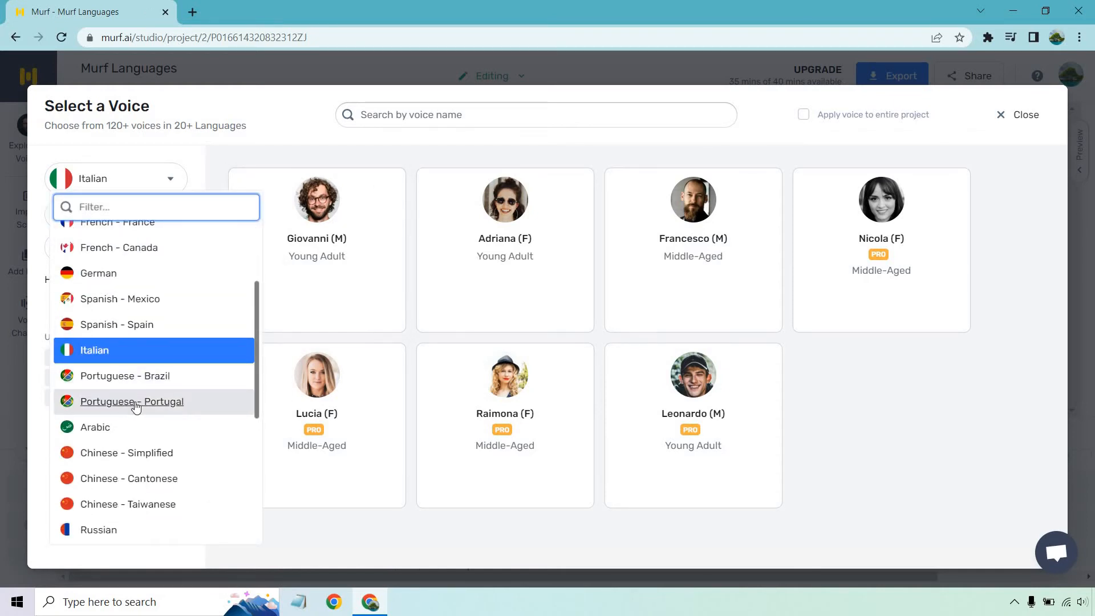
- Switch to Portuguese - Portugal and preview Maria's and Miguel's samples
left_click(131, 400)
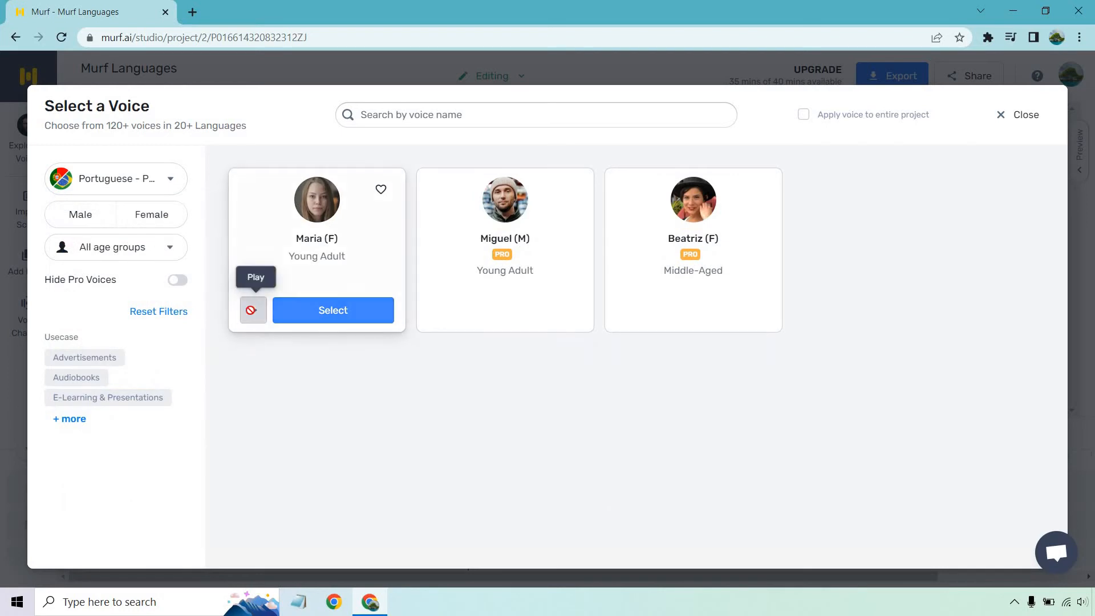
left_click(253, 309)
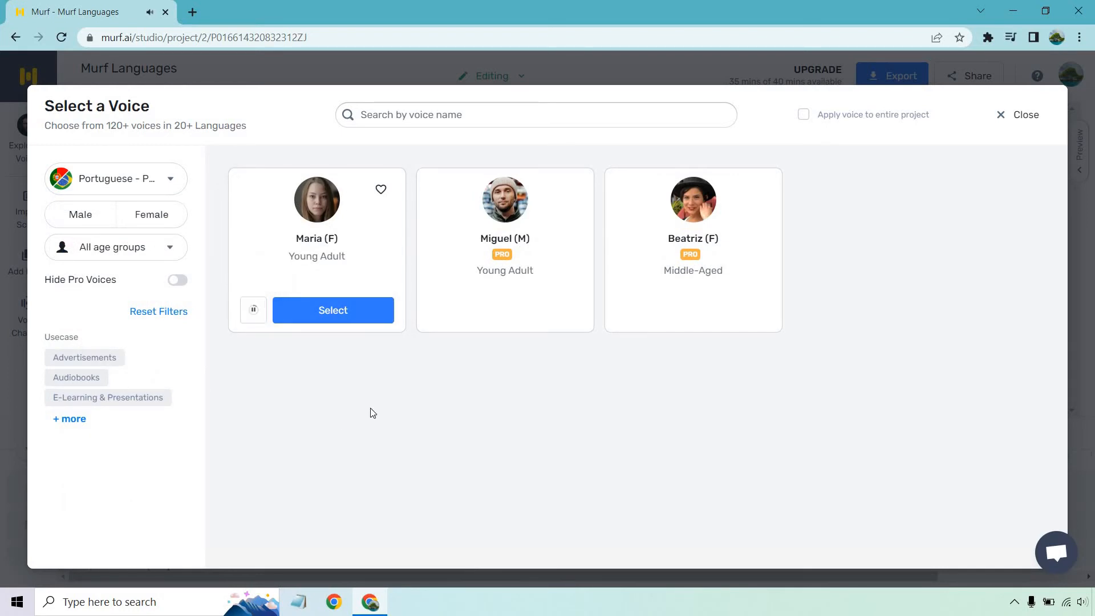
left_click(253, 310)
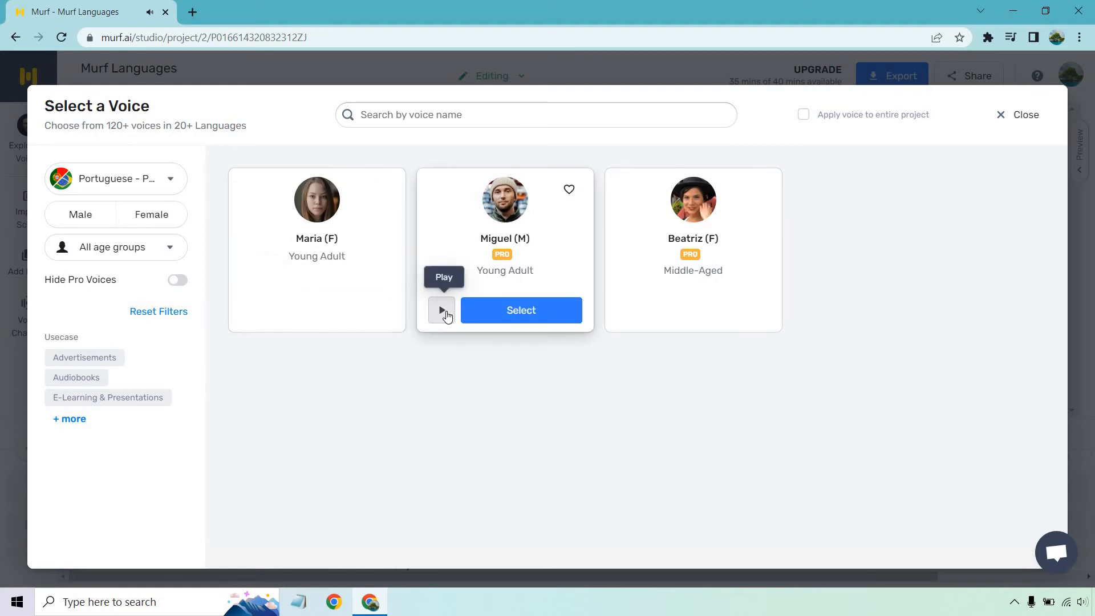
left_click(441, 311)
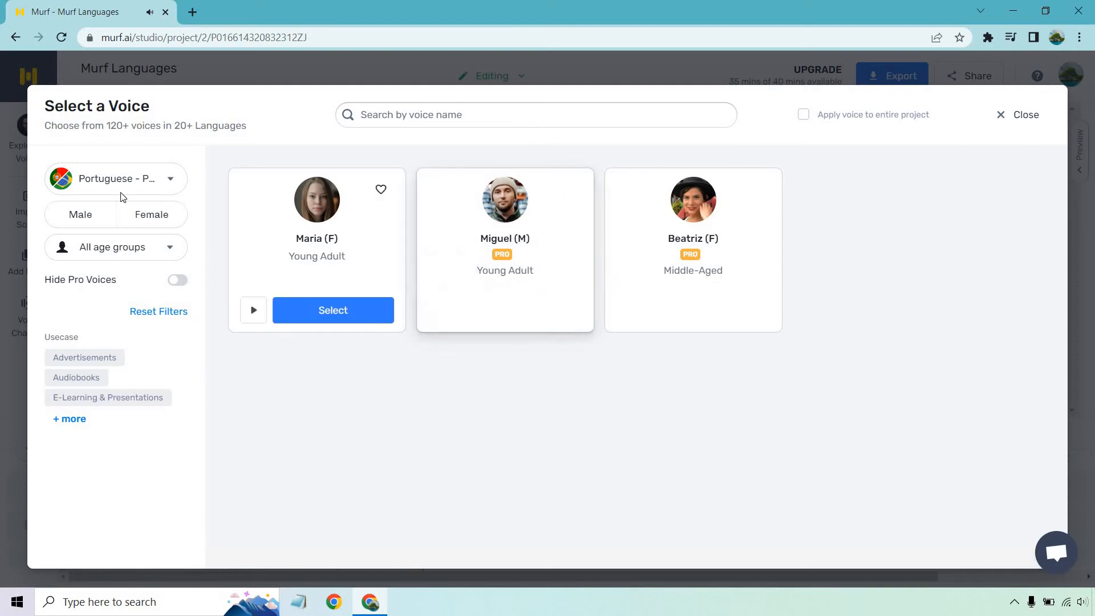
left_click(116, 178)
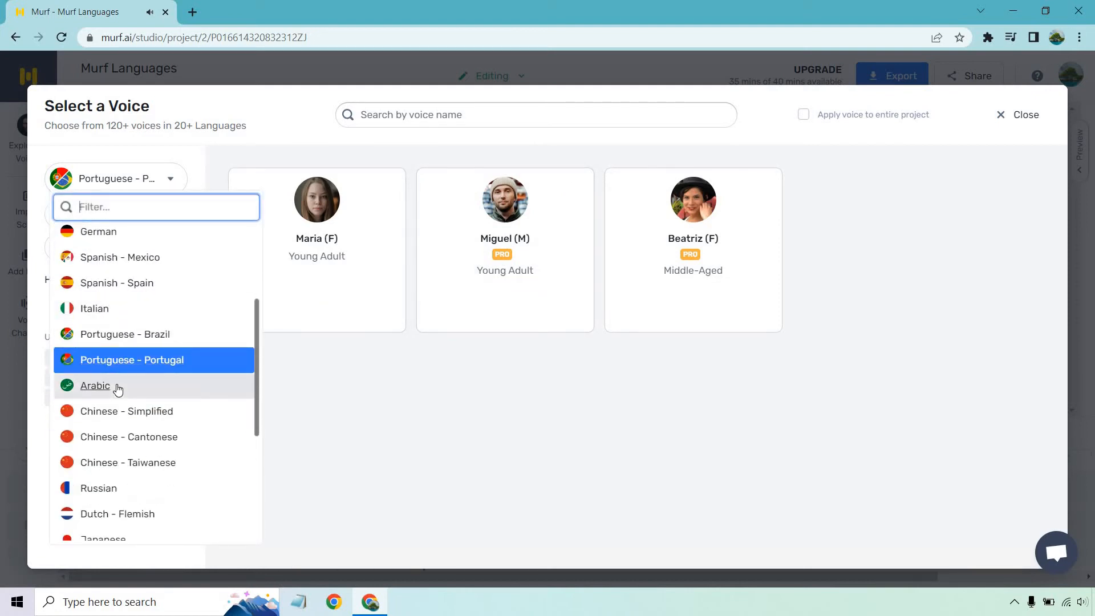
- Preview Khalid from the Arabic voices, then a Chinese - Simplified voice sample
left_click(95, 385)
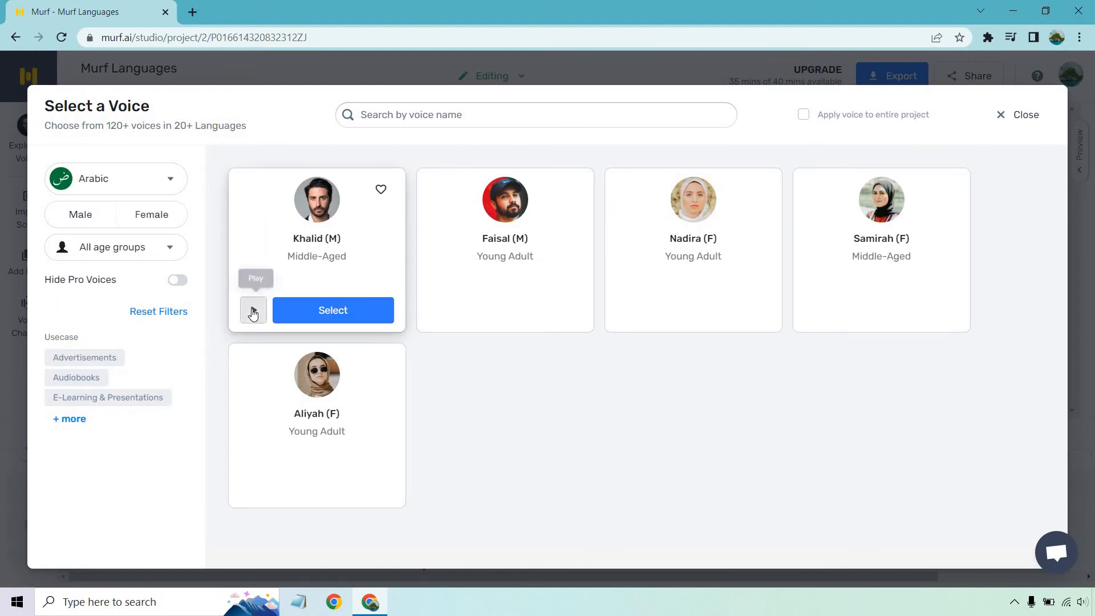
left_click(253, 310)
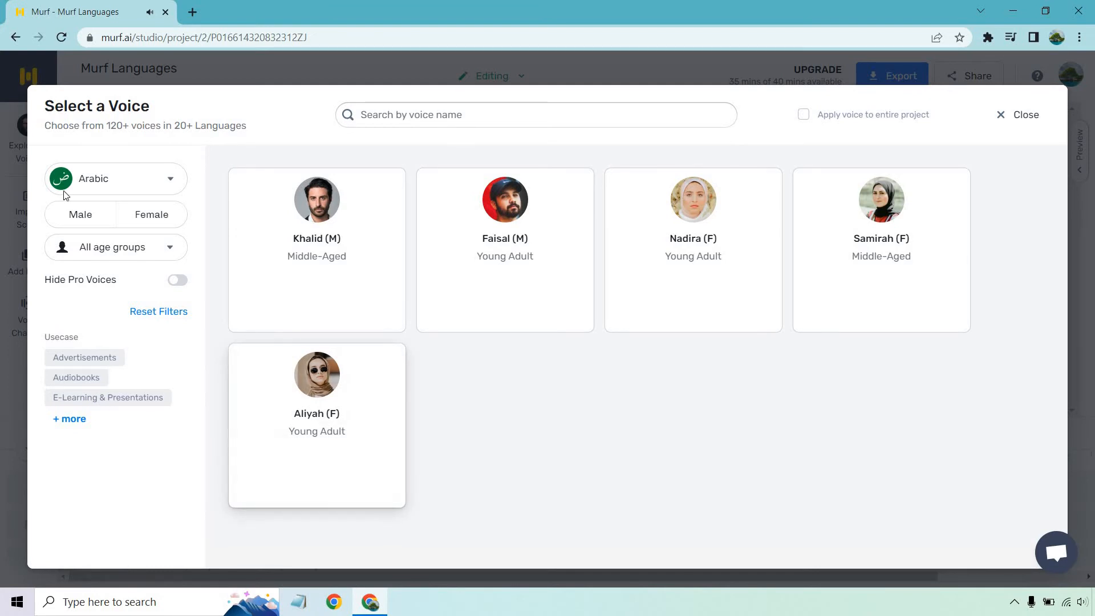
left_click(116, 178)
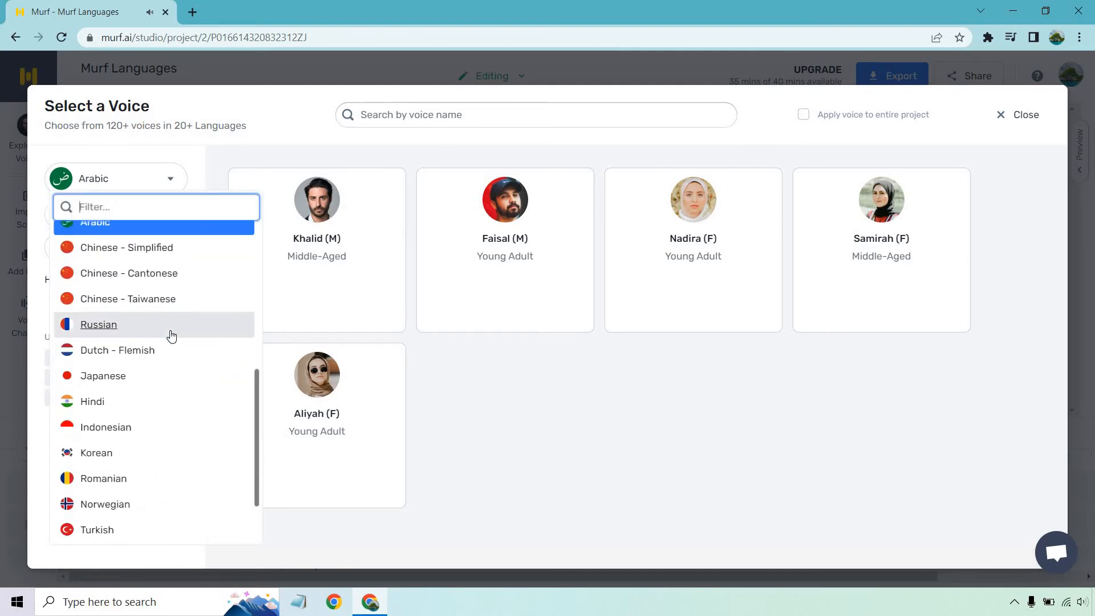
left_click(127, 248)
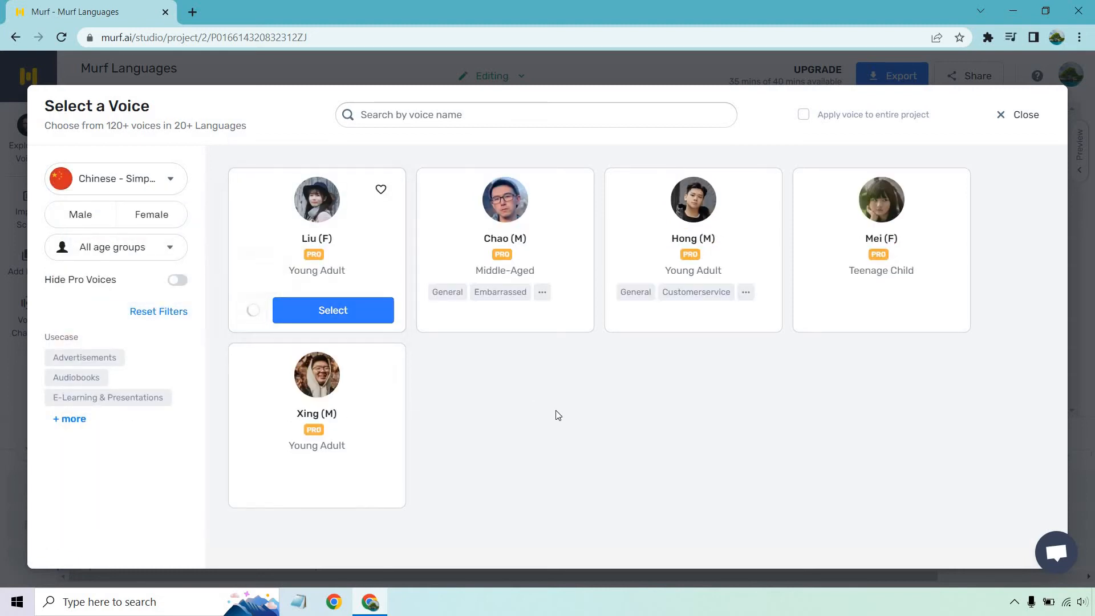
left_click(253, 309)
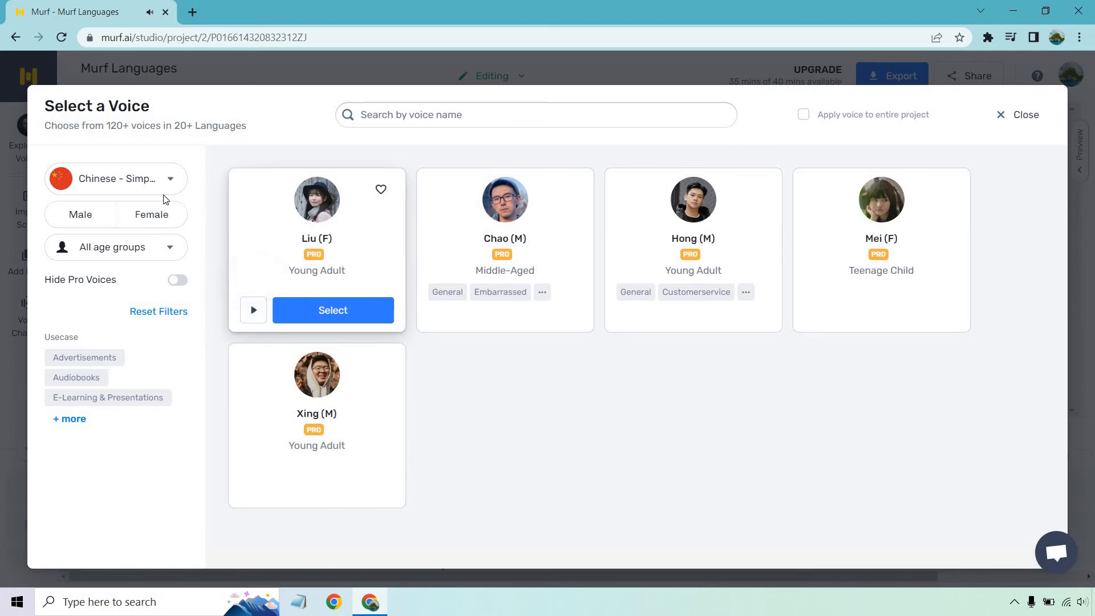
- Switch the voice picker to the Japanese voices
left_click(115, 178)
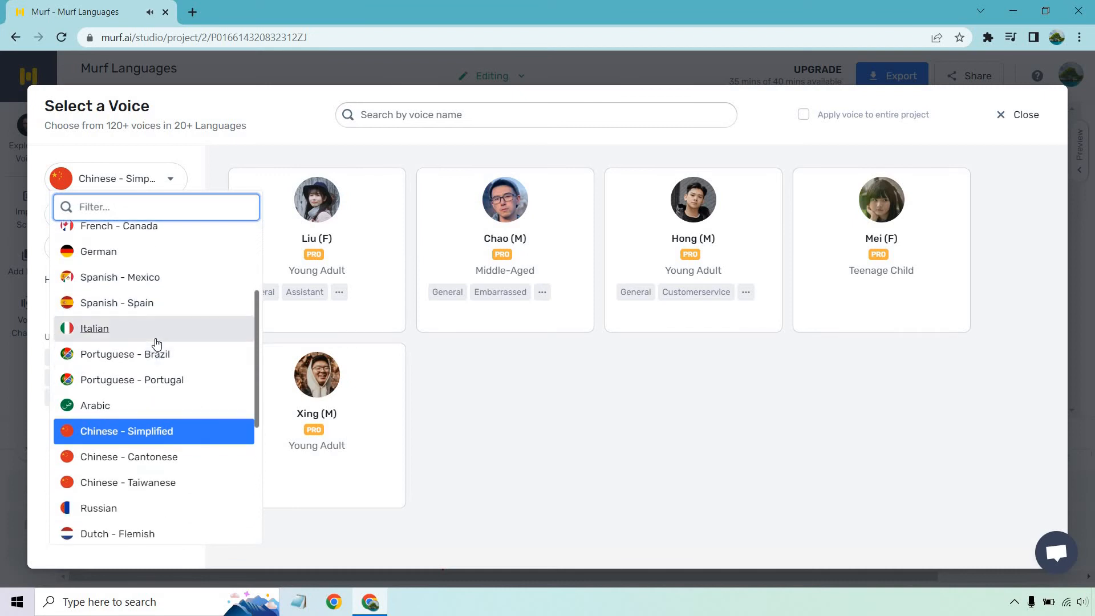
scroll("down", 3)
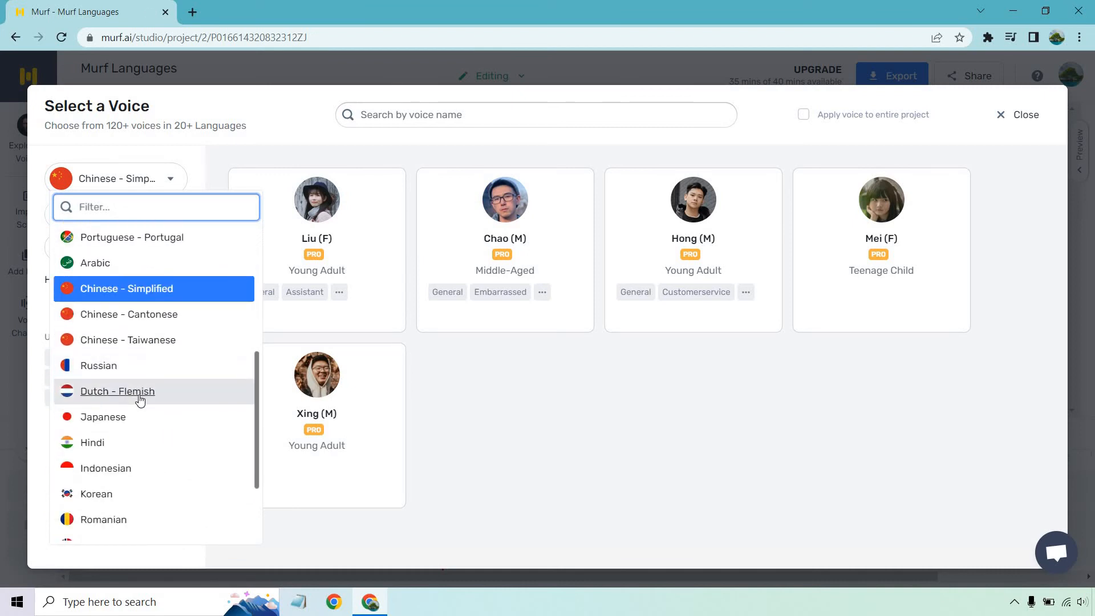
left_click(102, 416)
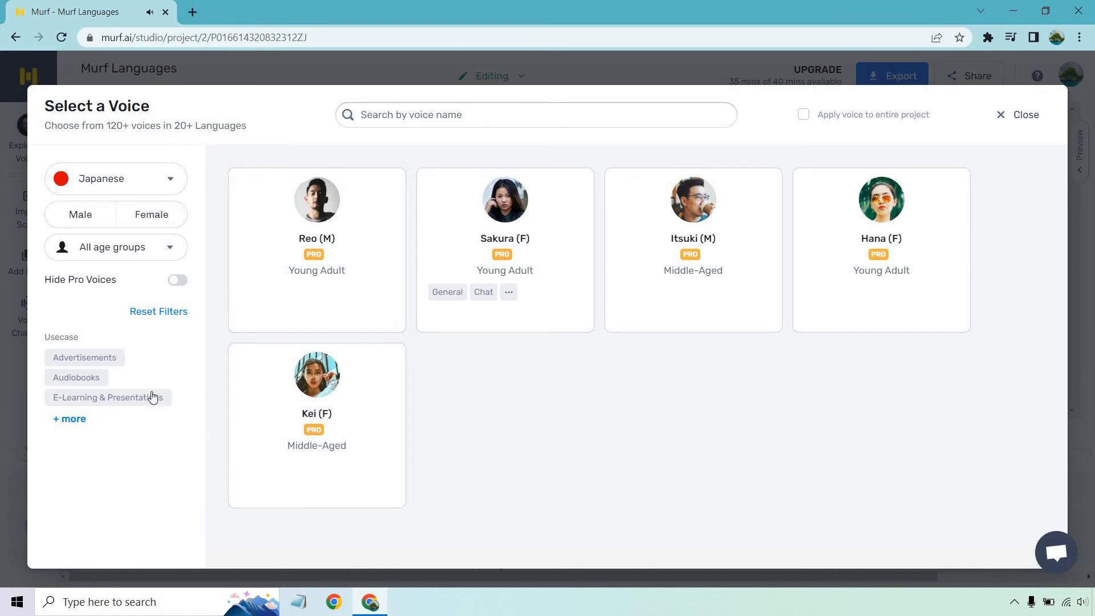
- Show the Finnish voices, preview Heta's sample, then browse the English - US voice grid
left_click(115, 178)
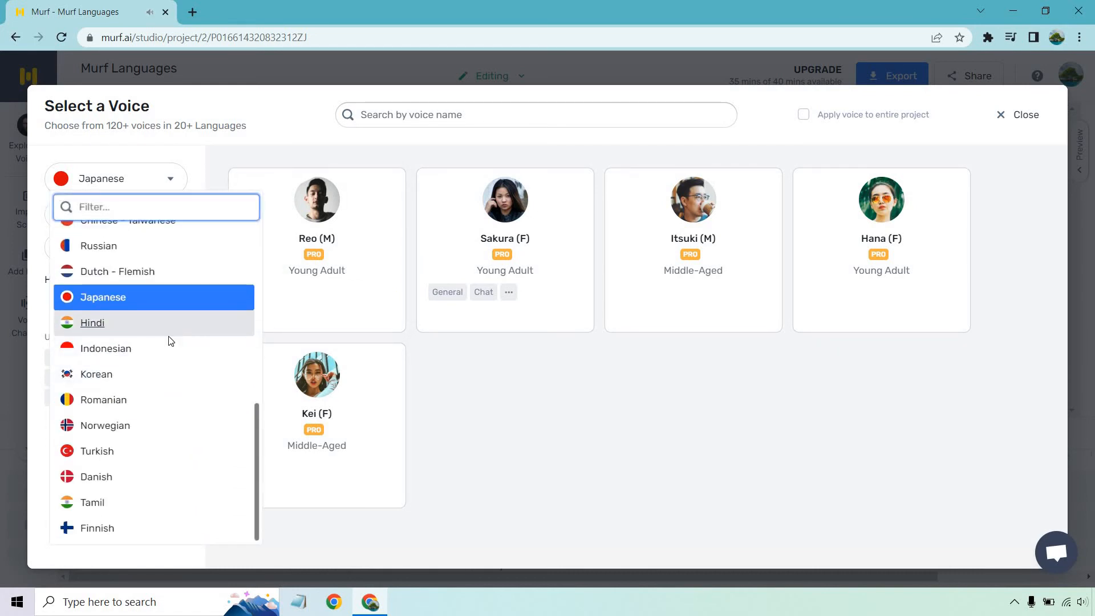
mouse_move(179, 431)
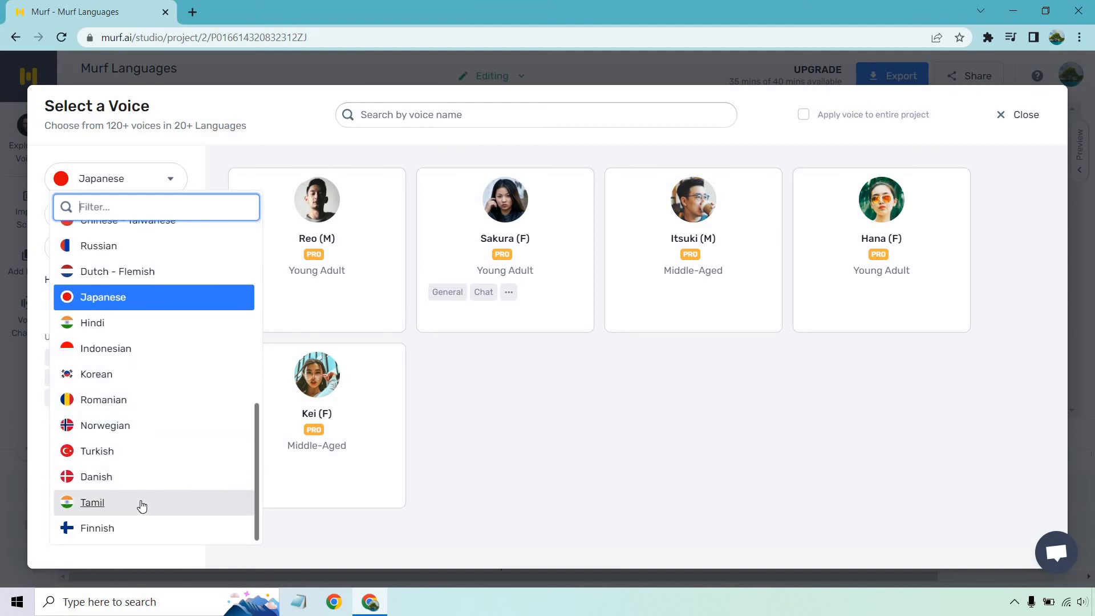
left_click(96, 527)
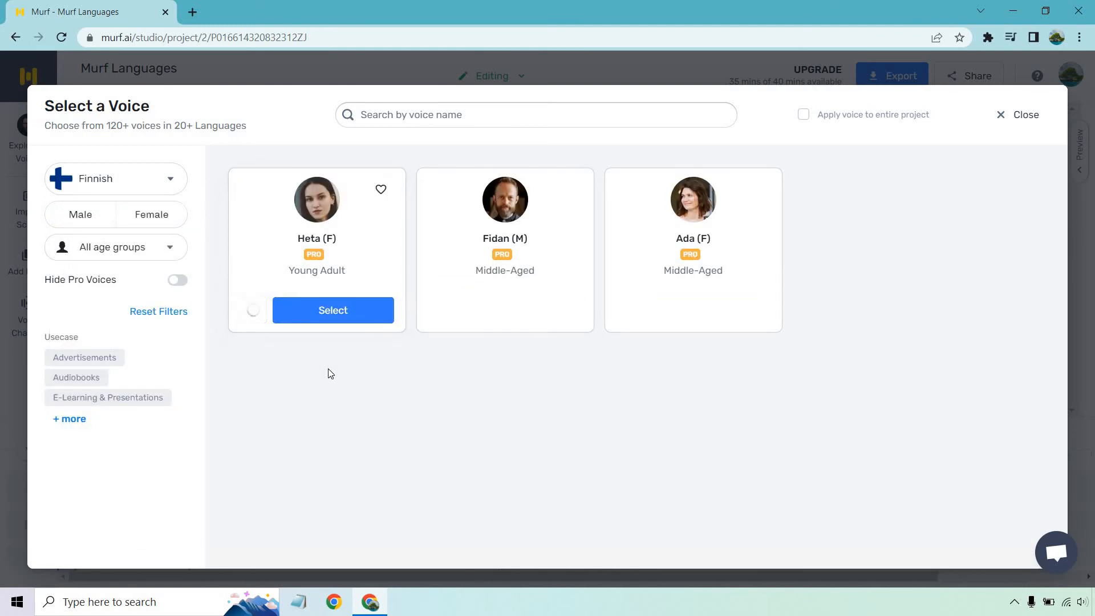
left_click(253, 311)
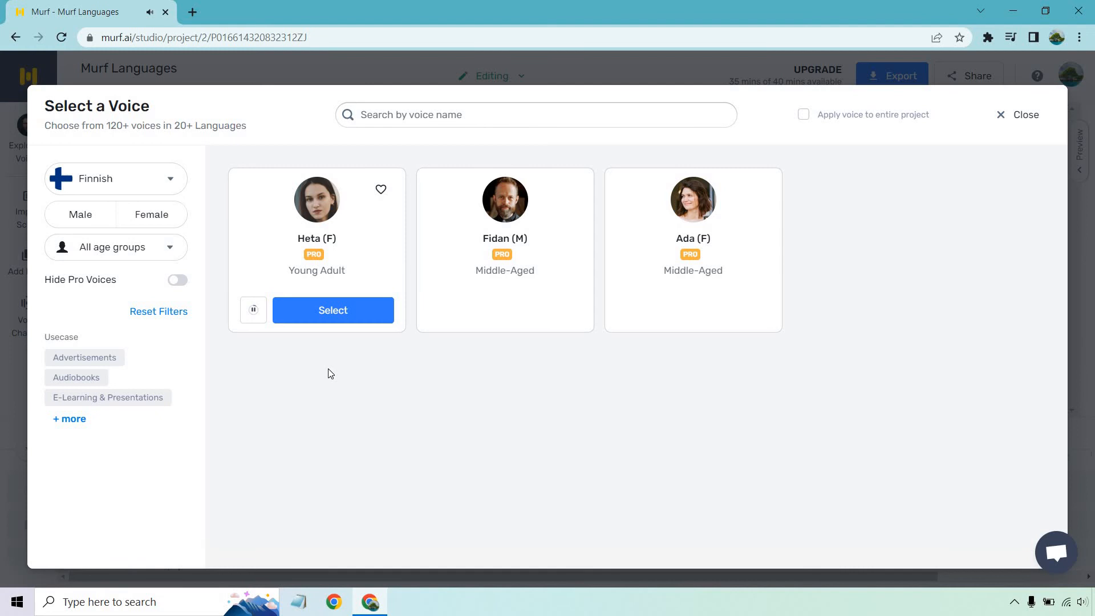
mouse_move(245, 322)
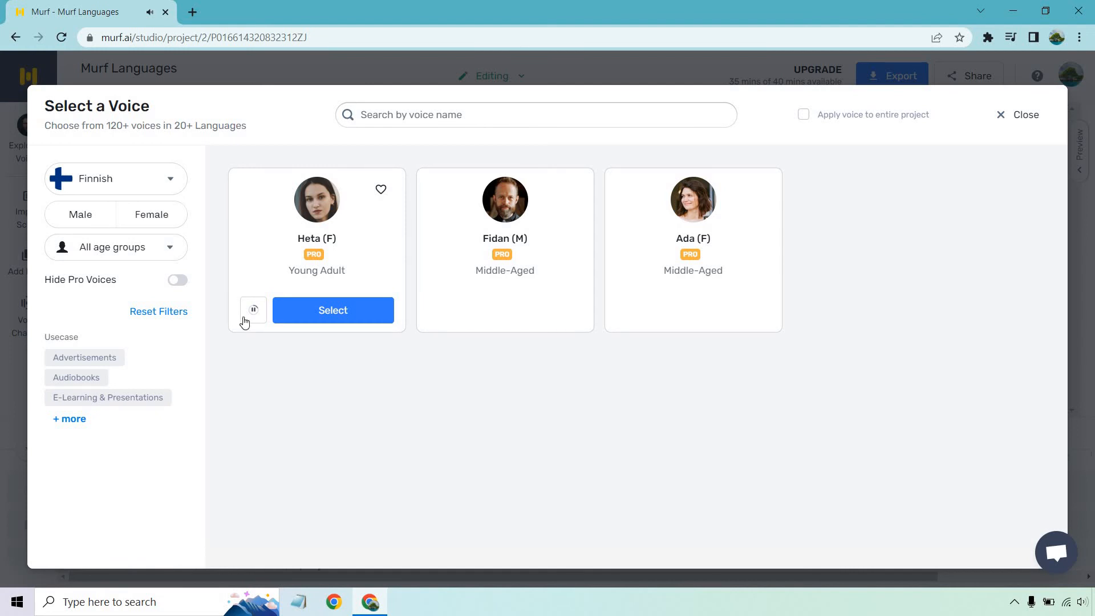
left_click(115, 178)
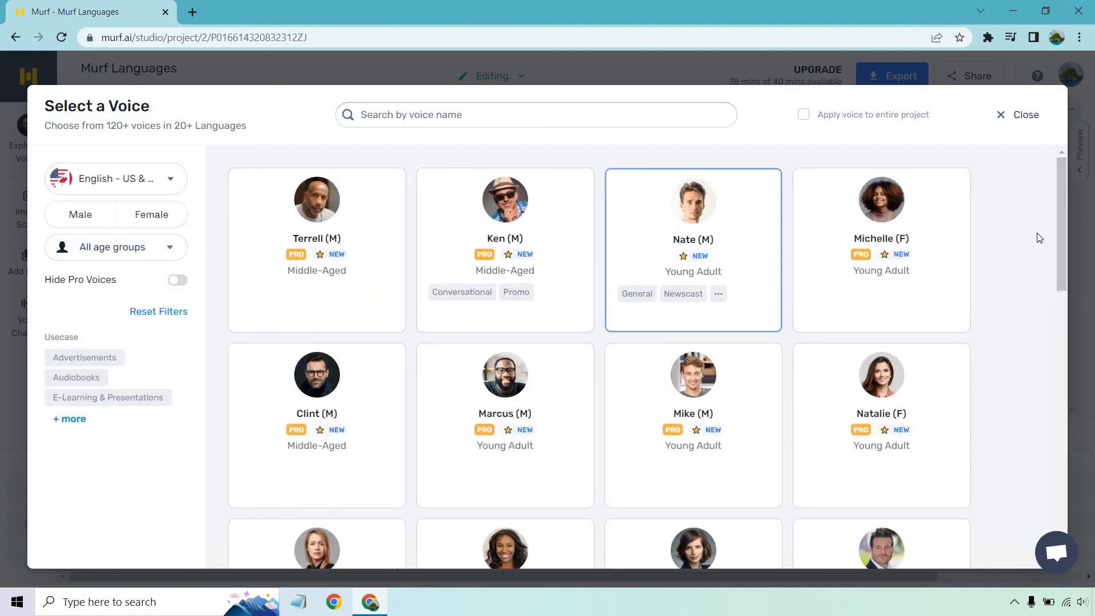
scroll("down", 3)
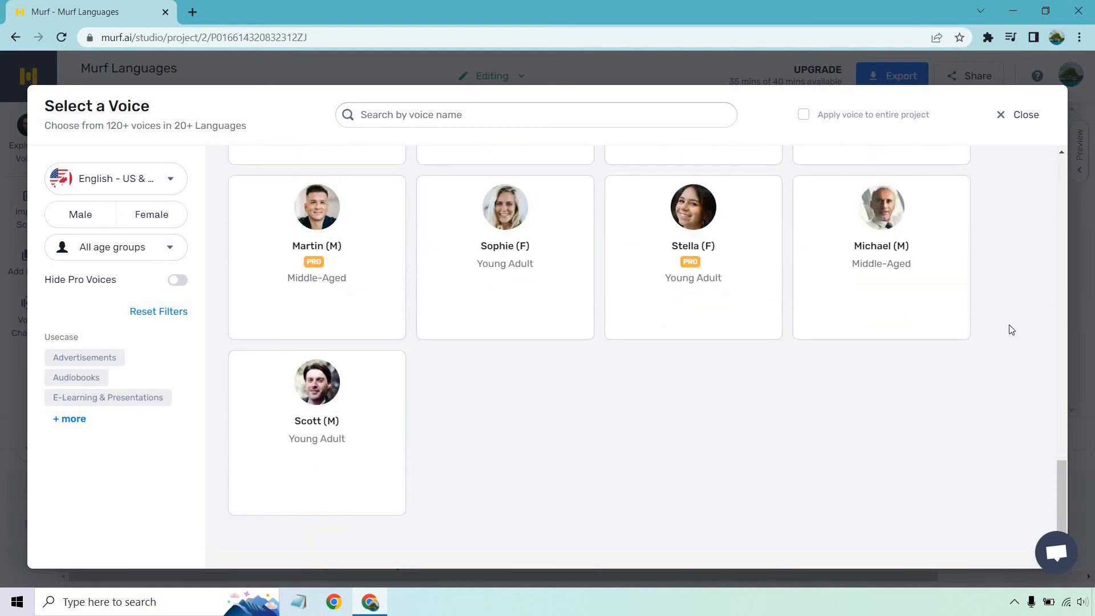